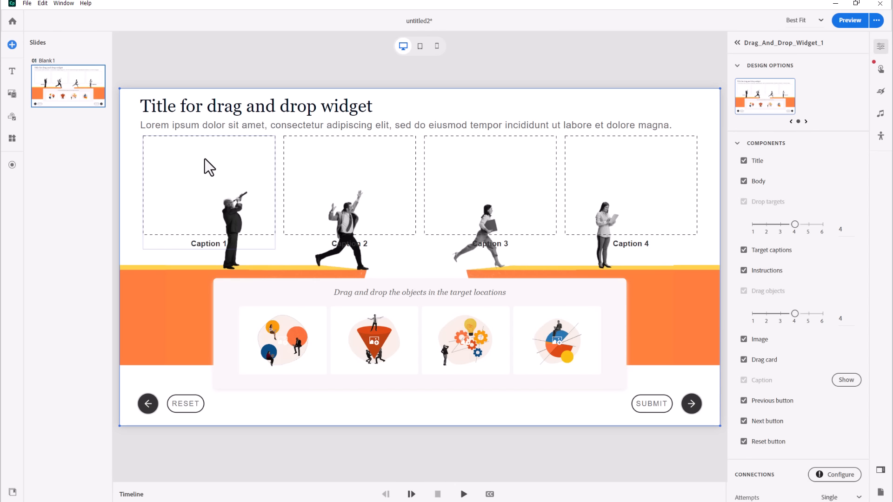
mouse_move(682, 312)
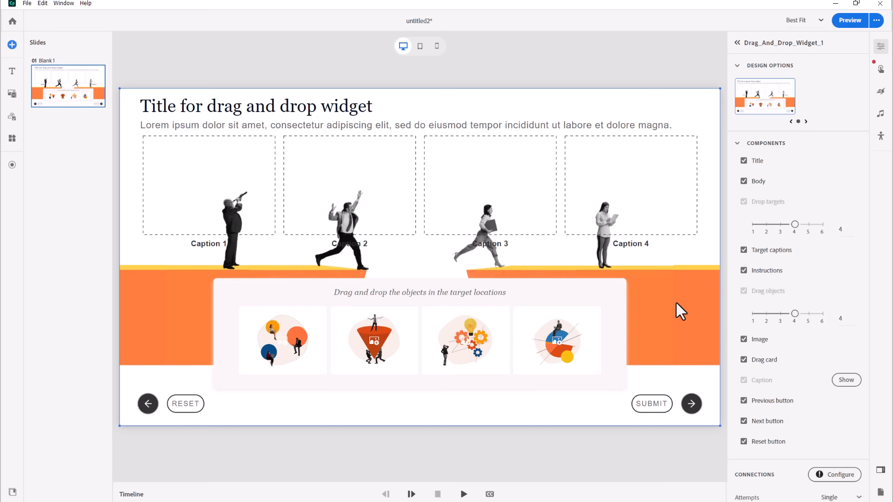
mouse_move(834, 47)
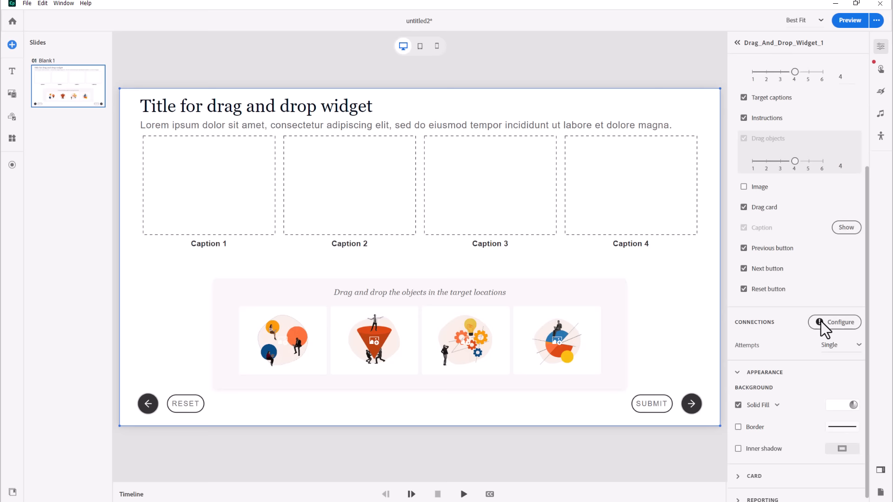
- Turn off the Image component so the orange band disappears from the widget
left_click(738, 404)
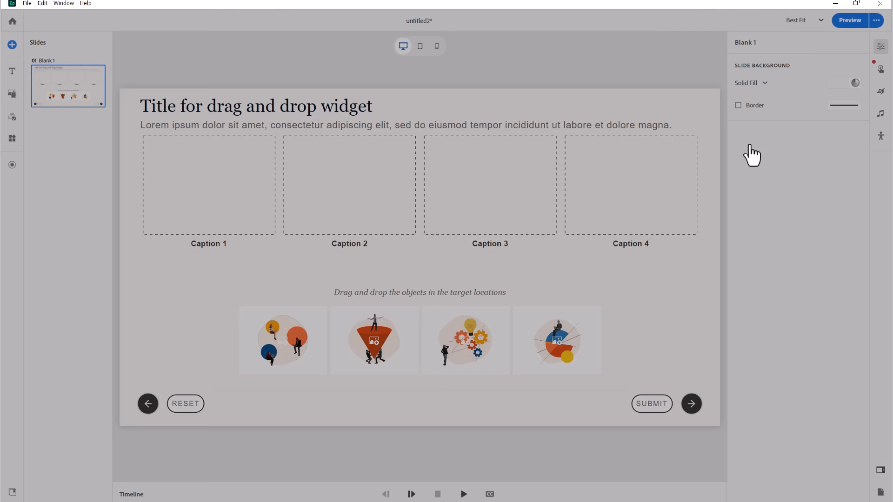
mouse_move(416, 269)
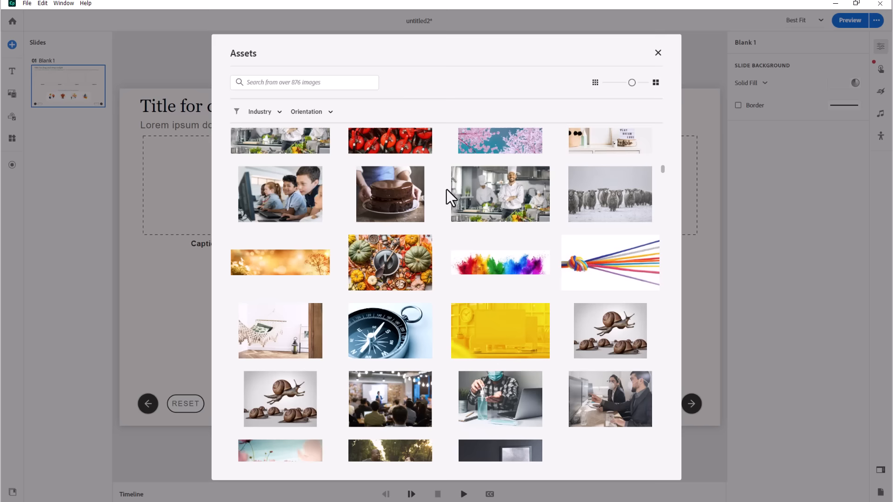
- Scroll the Properties panel to reach the Slide Background image options
scroll("down", 3)
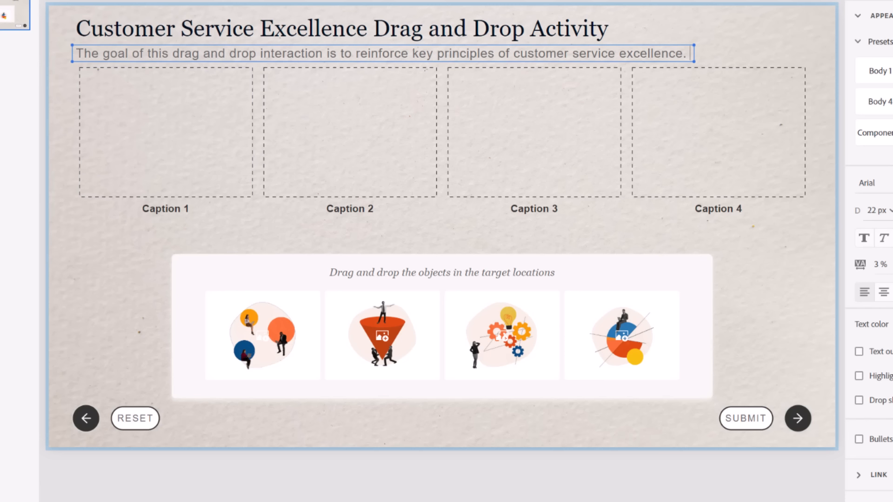
- Rewrite the instruction text to 'Match scenarios with appropriate customer service strategies.'
left_click(441, 273)
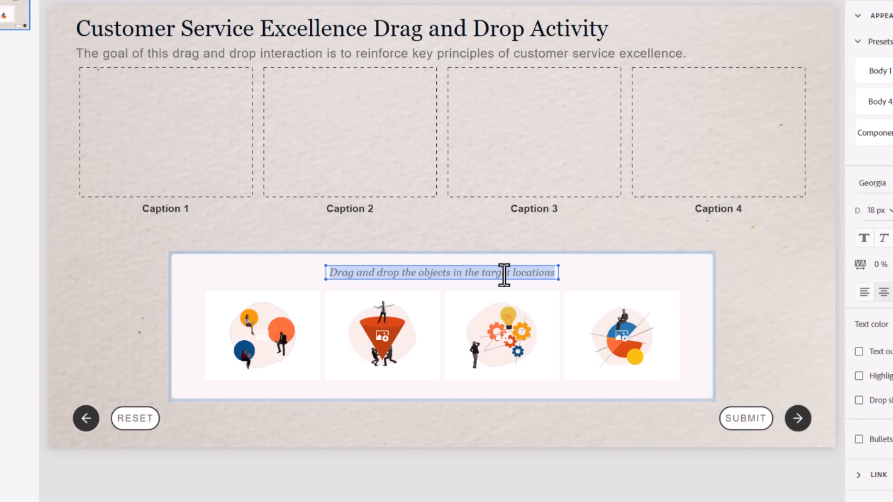
type("Match scenarios with appropriate customer service strategies.")
left_click(351, 209)
type("Problem-Solving")
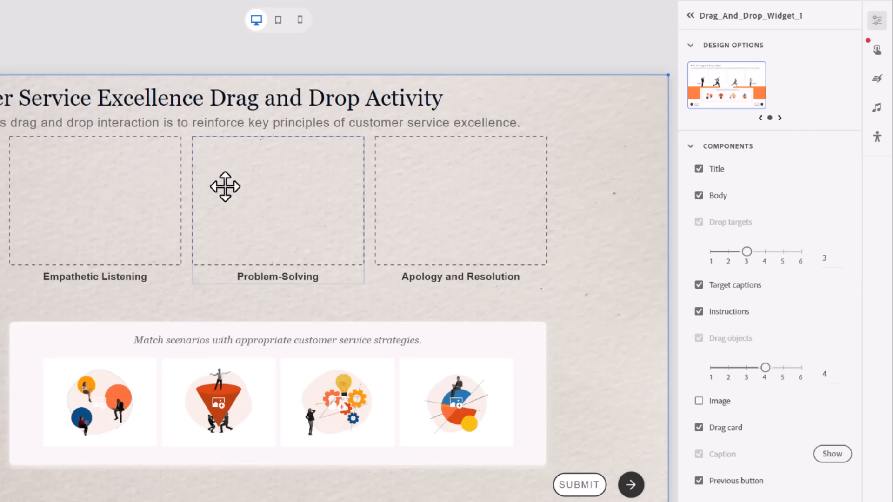
mouse_move(554, 268)
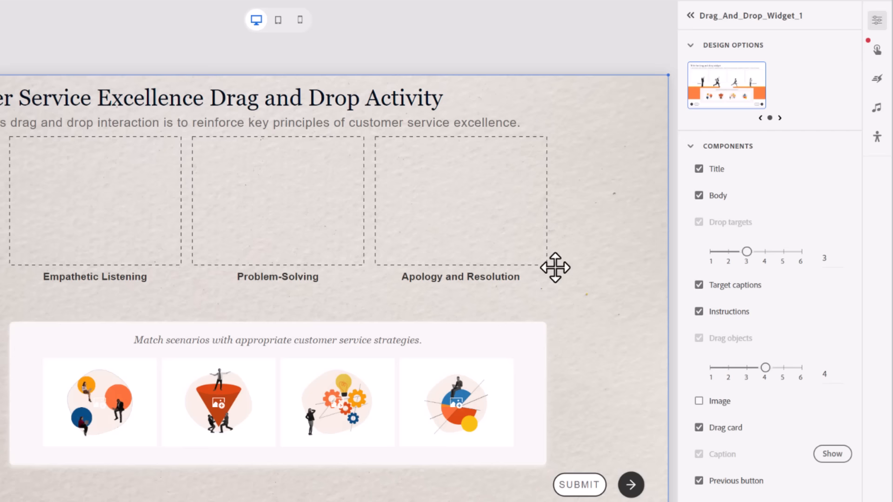
- Set the drag object group's Object type to Images and text
left_click(456, 402)
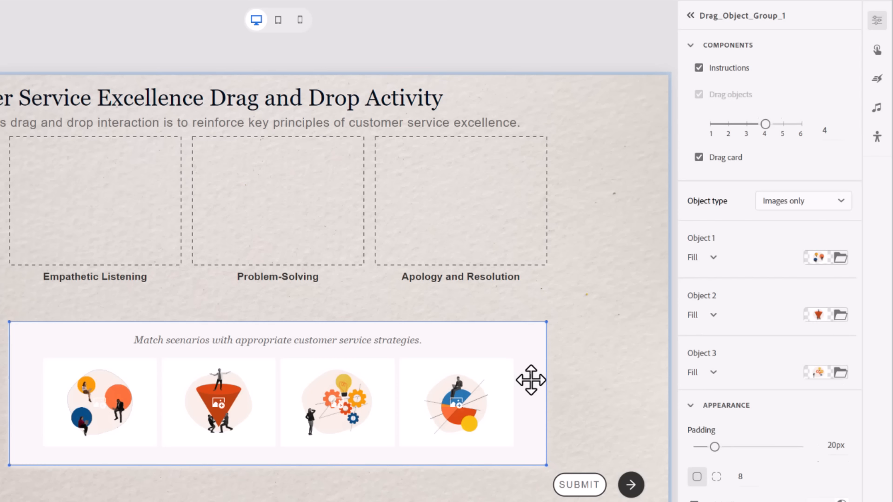
mouse_move(841, 100)
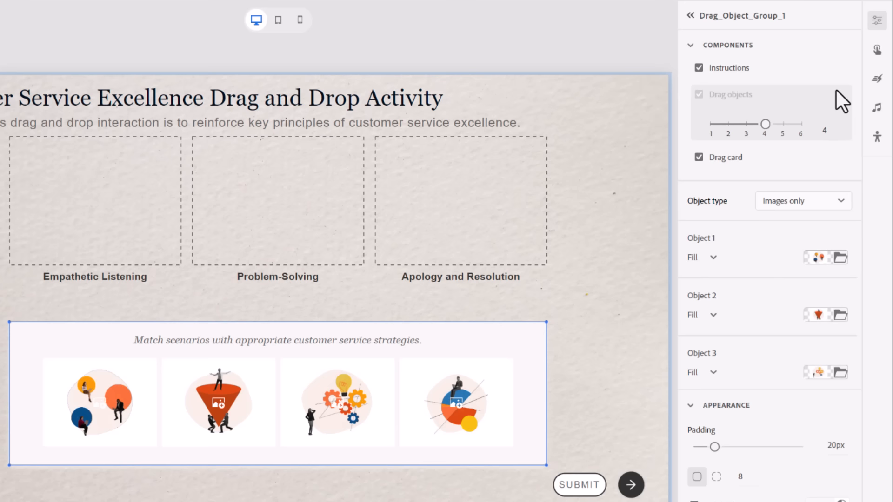
left_click(802, 201)
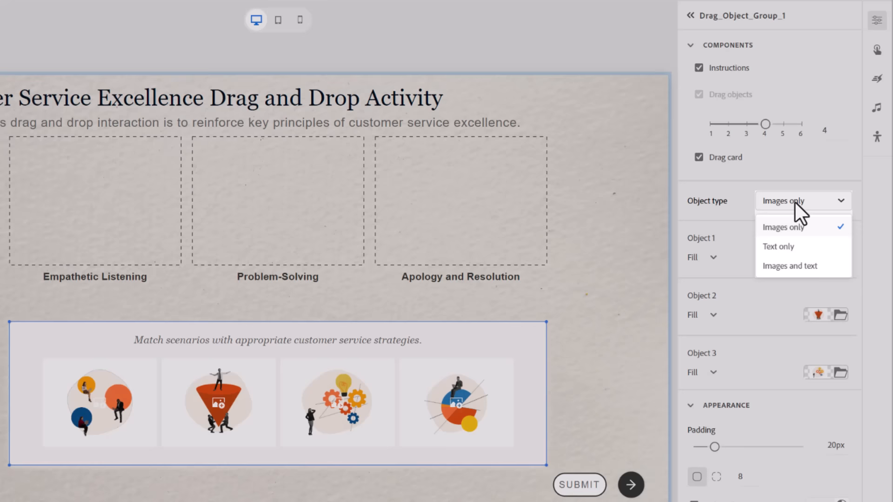
left_click(790, 265)
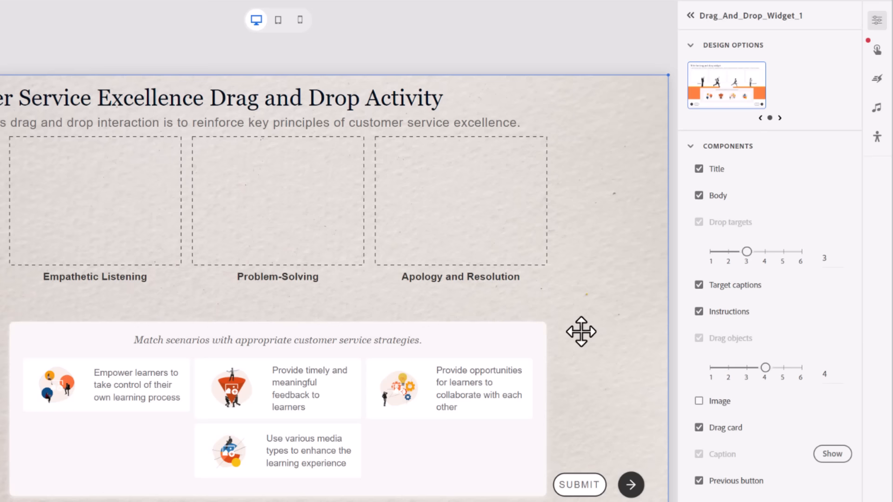
- Uncheck Drag card so the backing behind the drag objects is removed
left_click(699, 428)
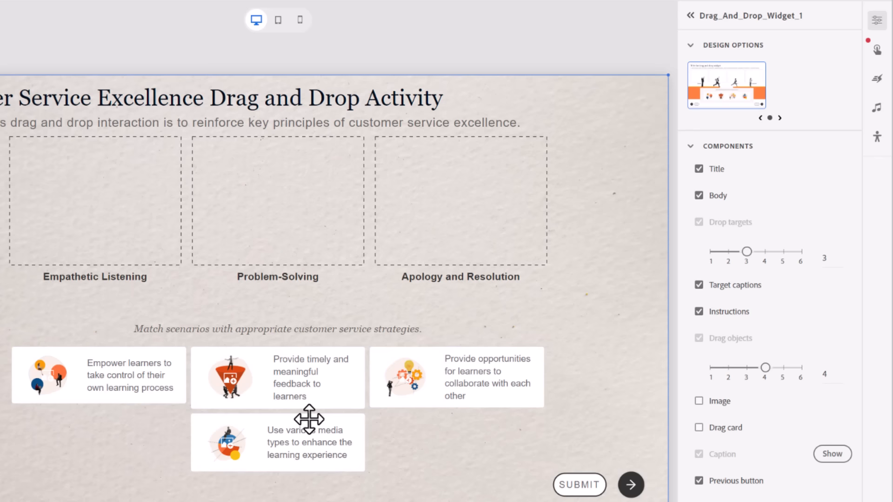
mouse_move(740, 428)
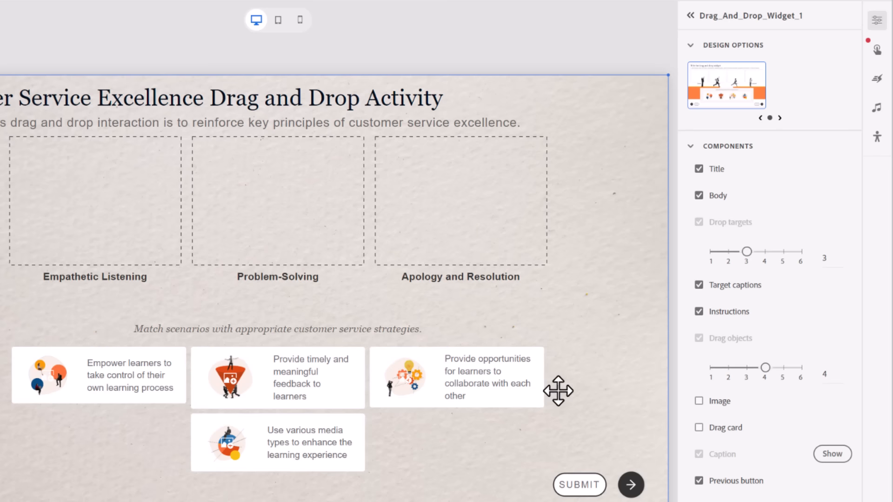
mouse_move(145, 390)
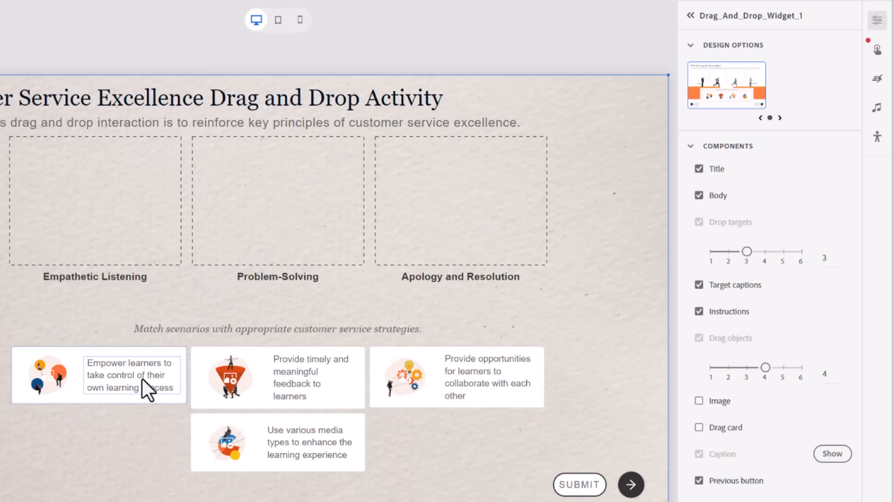
- Rewrite the first drag object as 'A customer is upset about a delayed delivery of their order.'
left_click(130, 375)
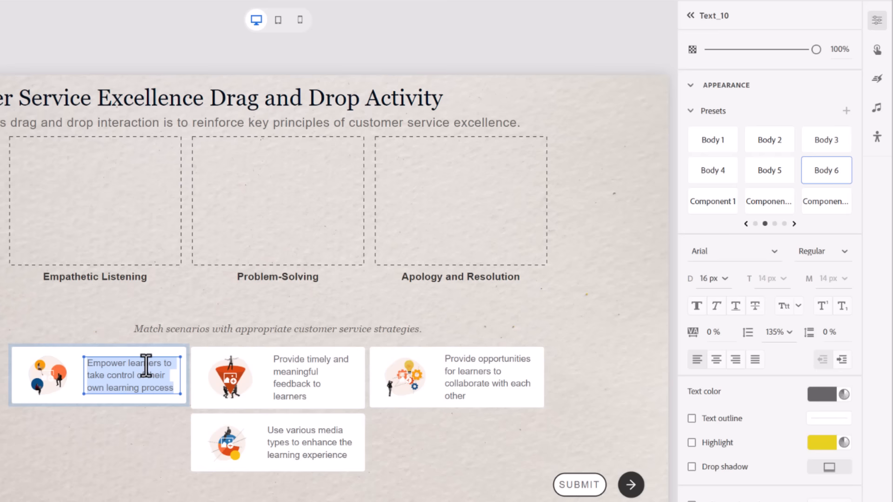
type("A customer is upset about a delayed delivery of their order.")
left_click(310, 442)
type("A customer is experiencing technical difficulties with an online service.")
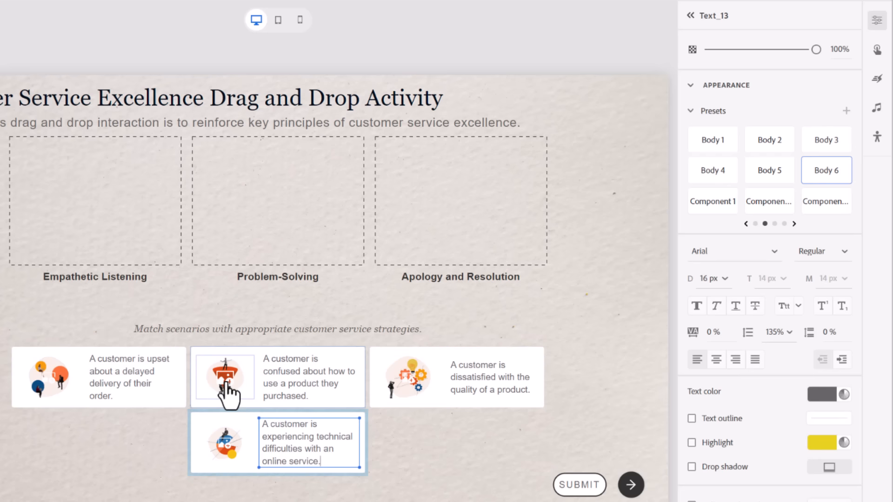
left_click(224, 376)
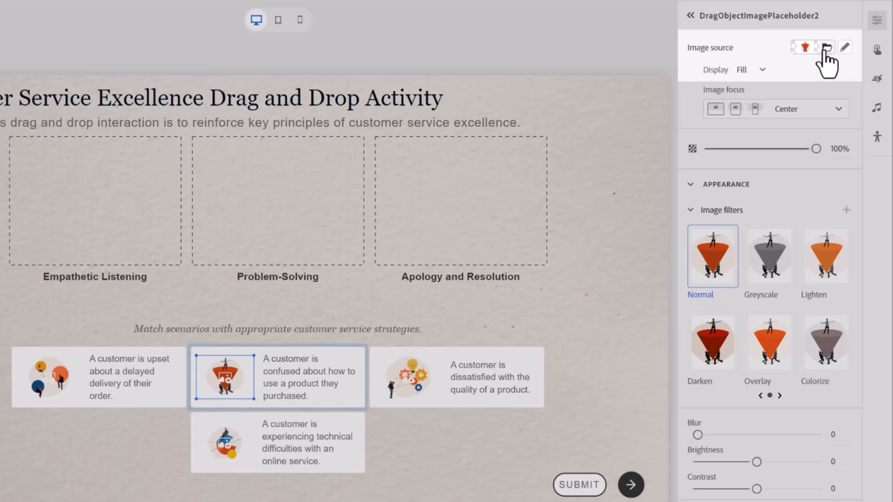
mouse_move(826, 47)
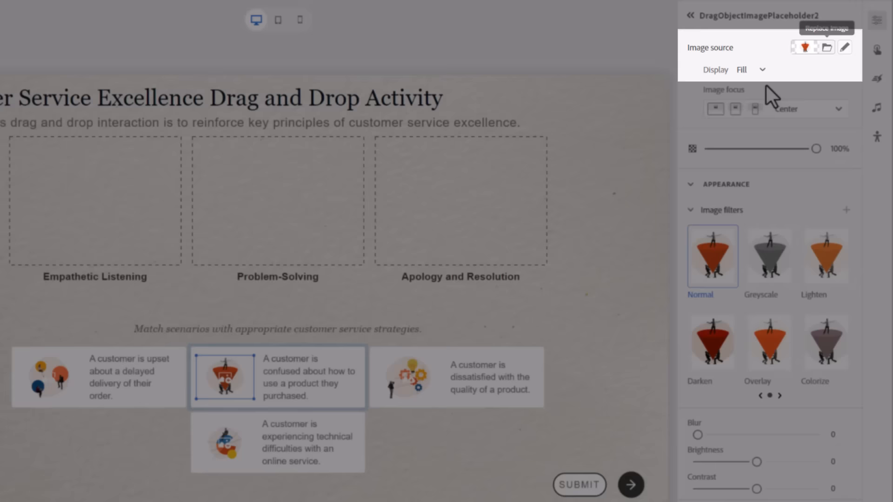
- Replace the drag object illustration with a stock customer photo and start editing the first photo
left_click(49, 377)
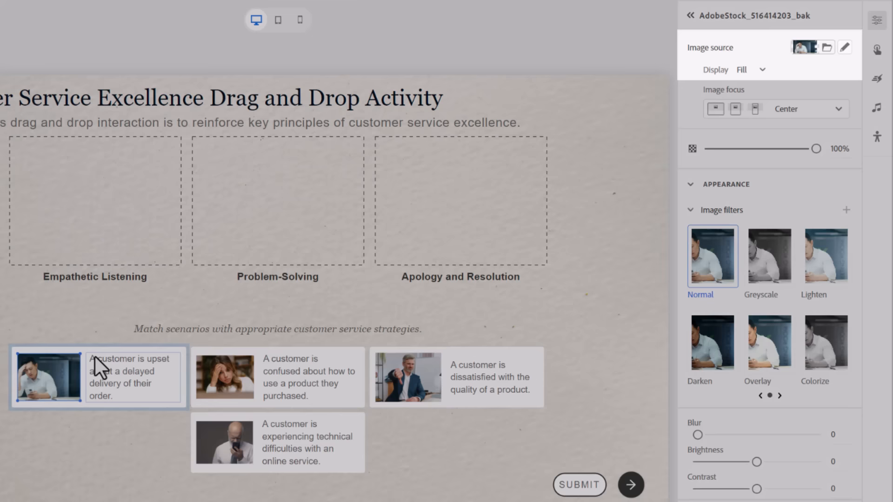
left_click(845, 48)
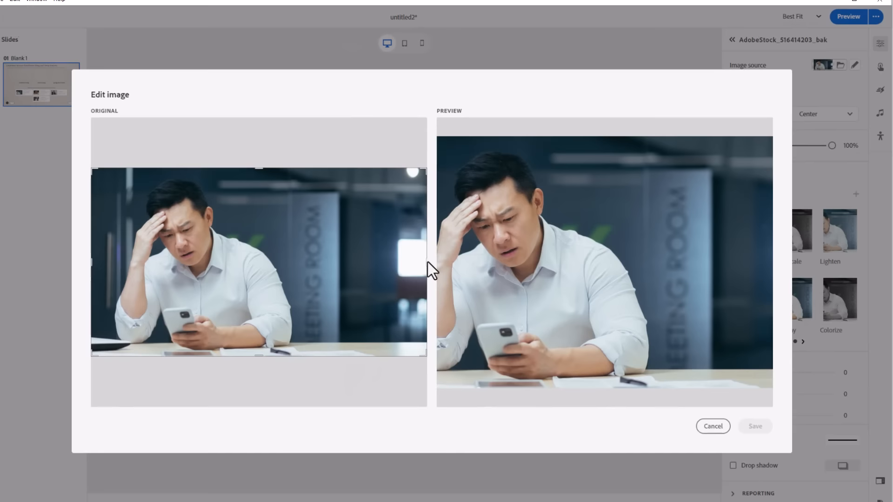
- Close the Edit image dialog and select the whole Drag_And_Drop_Widget_1 on the slide
left_click(711, 426)
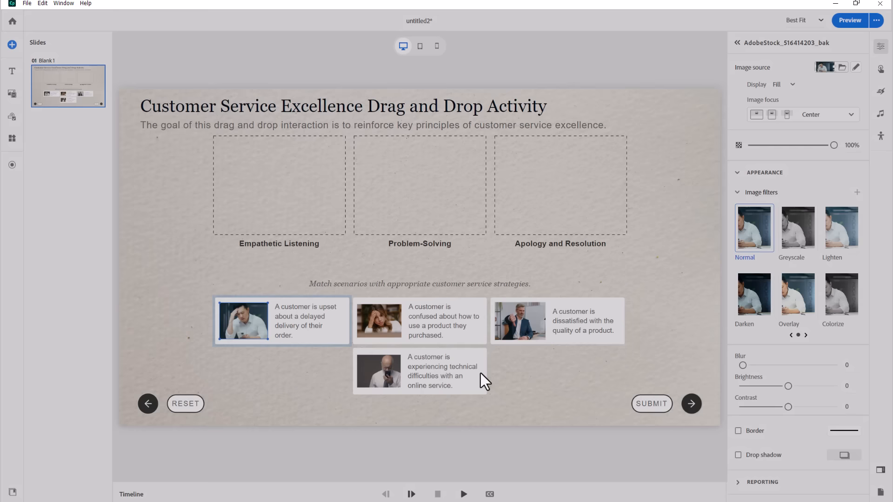
left_click(855, 67)
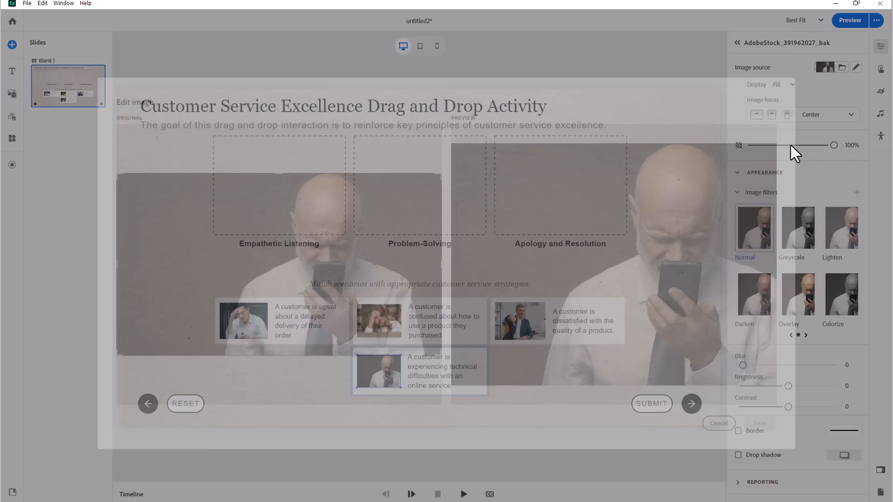
left_click(718, 423)
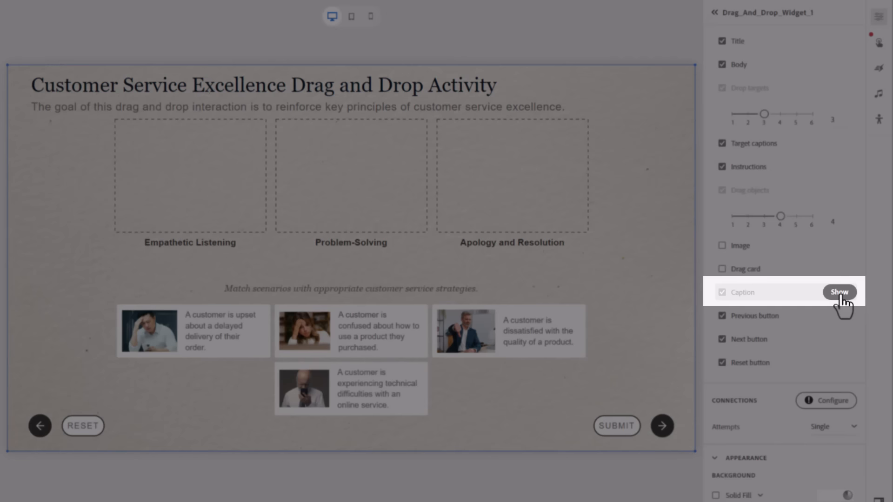
- Show the feedback caption and set the correct and incorrect state backgrounds to white
left_click(839, 291)
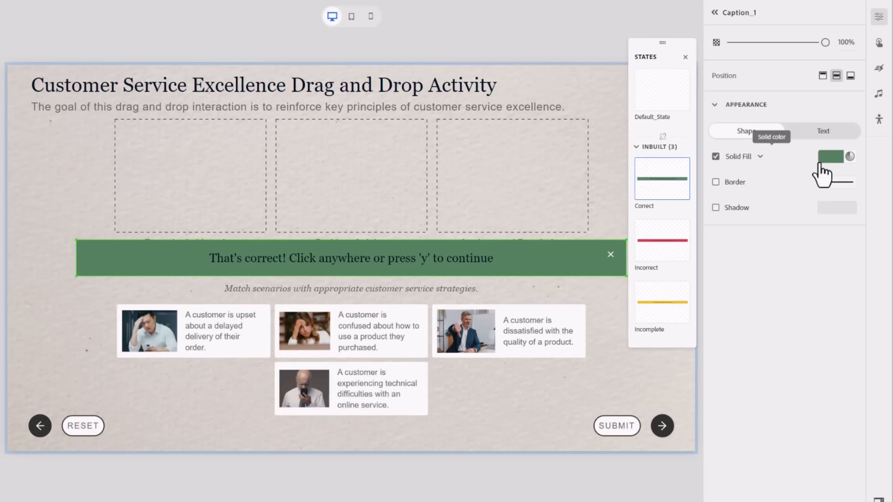
left_click(833, 156)
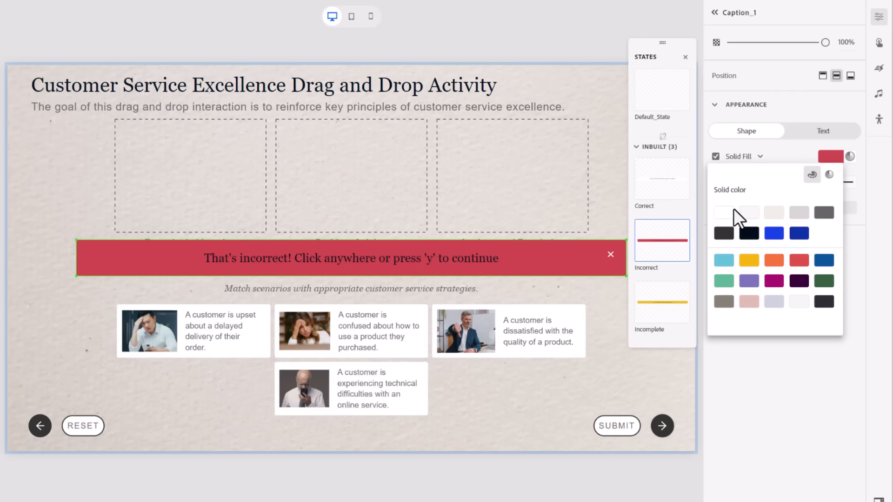
left_click(735, 212)
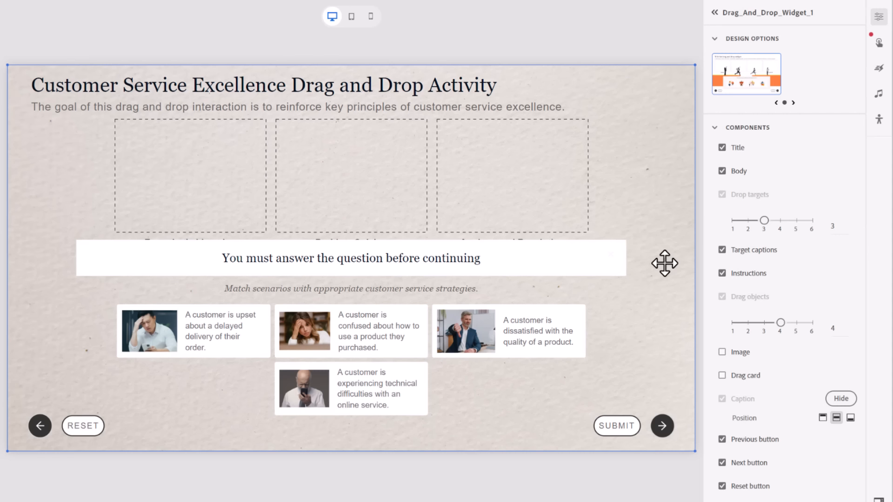
- Set Attempts to Unlimited in the Connections section
scroll("down", 3)
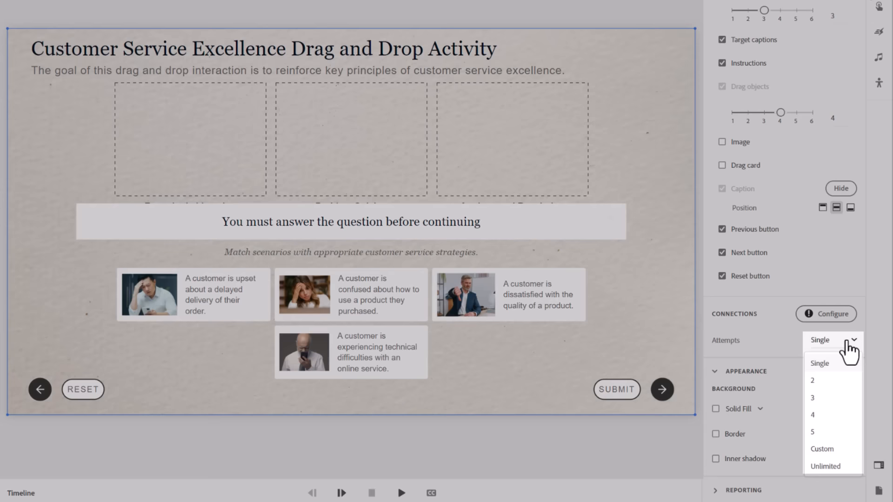
left_click(825, 466)
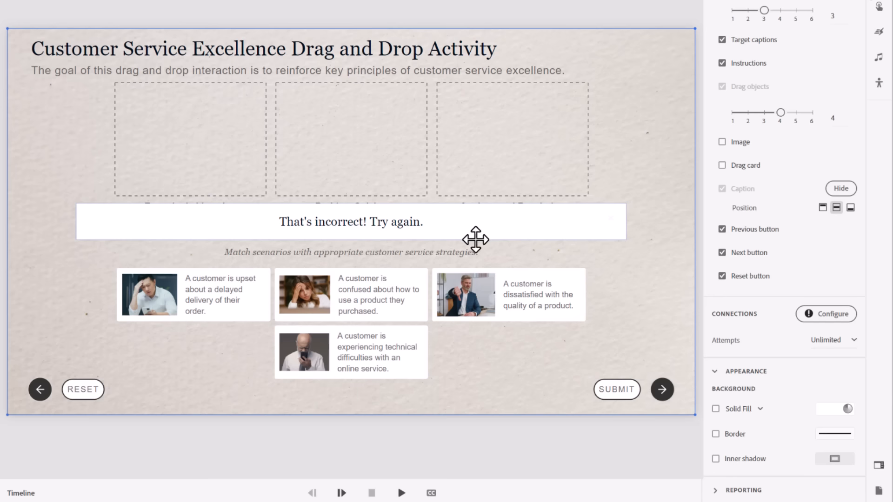
mouse_move(644, 174)
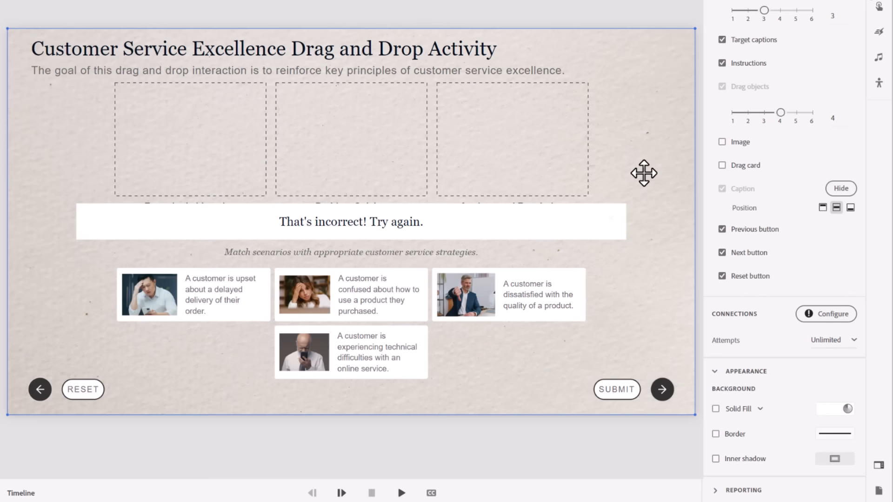
mouse_move(826, 314)
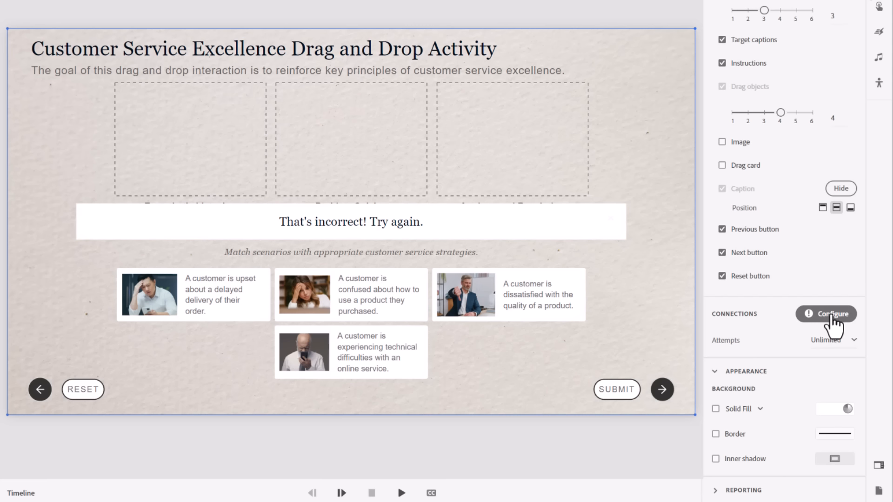
- Set the correct drop targets in Configuring Associations, e.g. first scenario to Apology and Resolution, and save
left_click(825, 314)
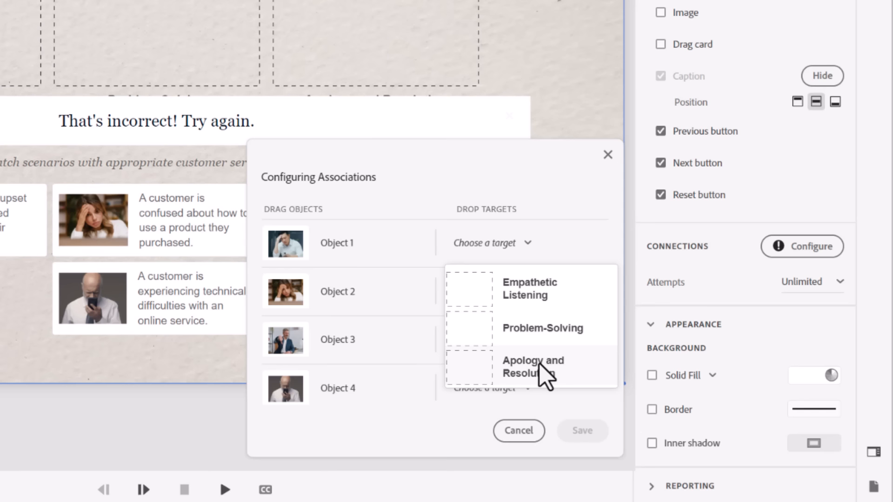
left_click(532, 366)
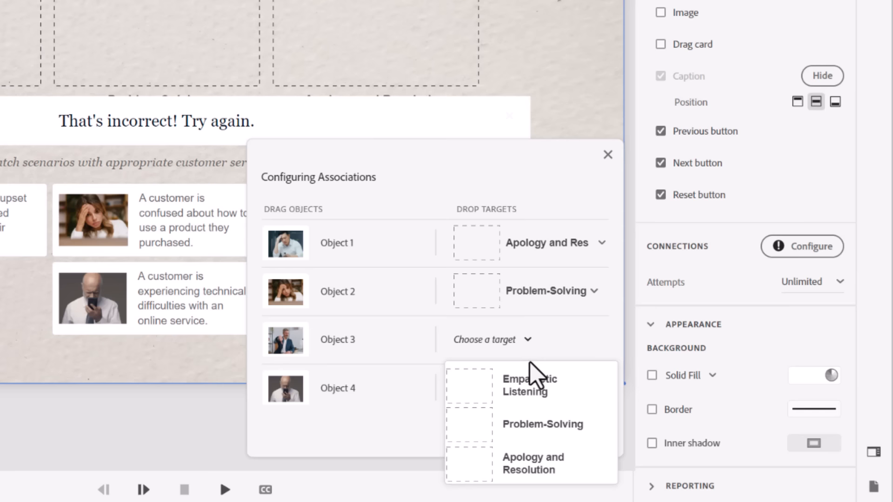
left_click(608, 154)
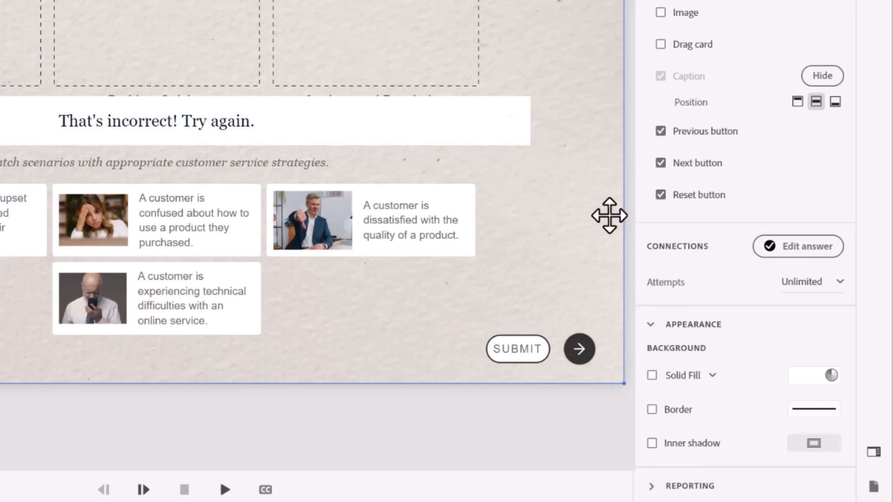
- In Reporting, enable Include in quiz, Add to total and Report to LMS with Interaction ID 'rop01'
scroll("down", 3)
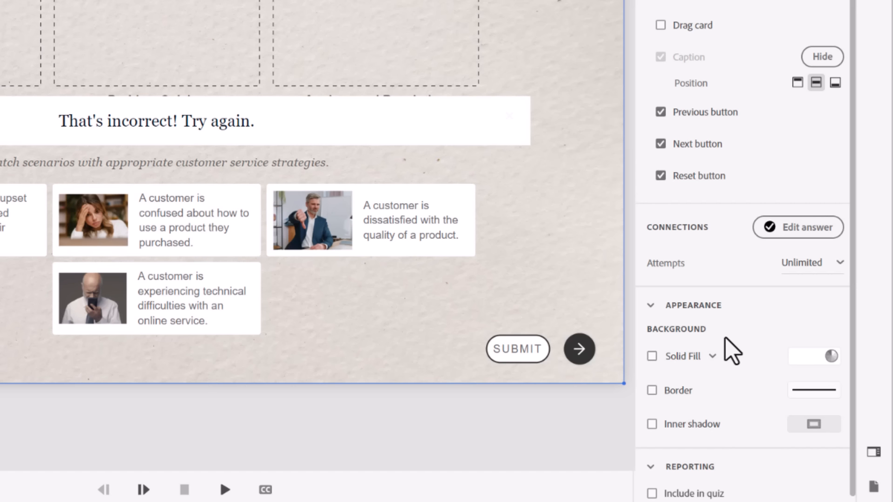
scroll("down", 3)
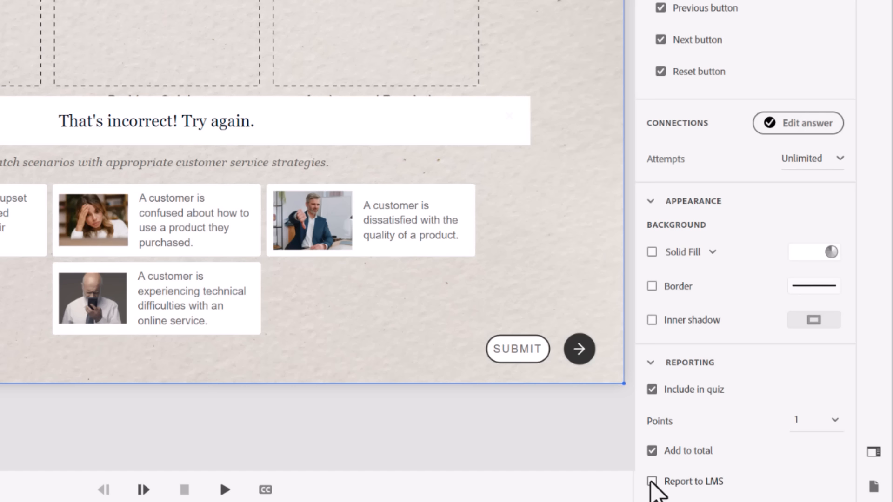
left_click(652, 480)
type("dragd")
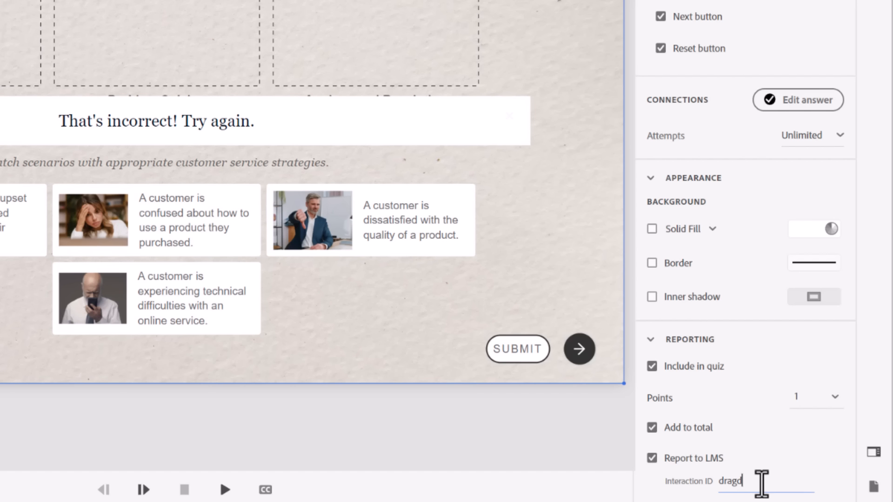
type("rop01")
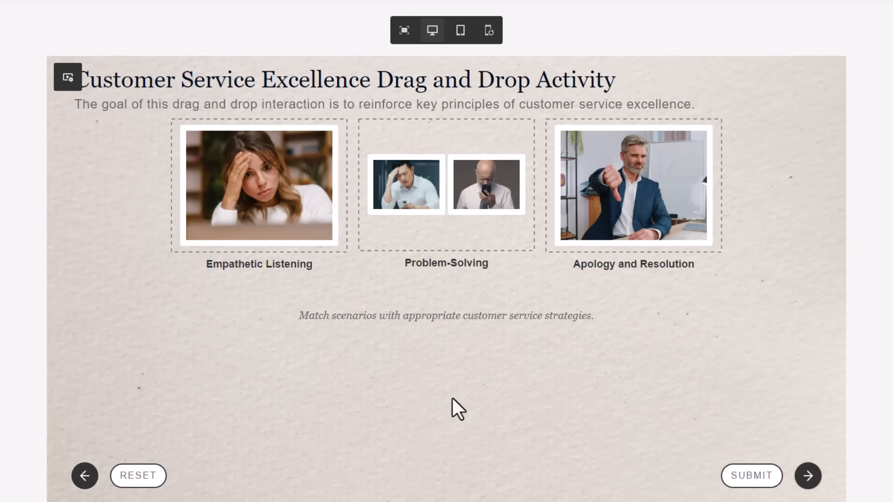
- Place scenario cards on targets in the desktop preview, then reset the activity
left_click(137, 475)
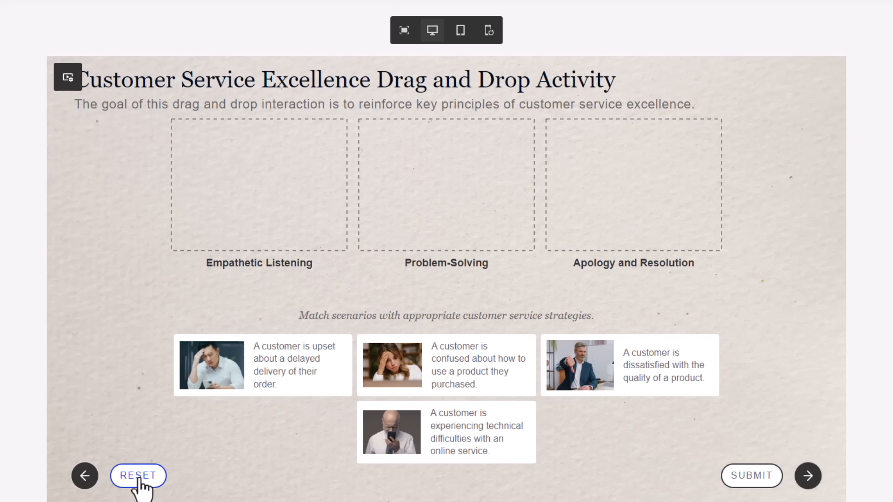
left_click(461, 30)
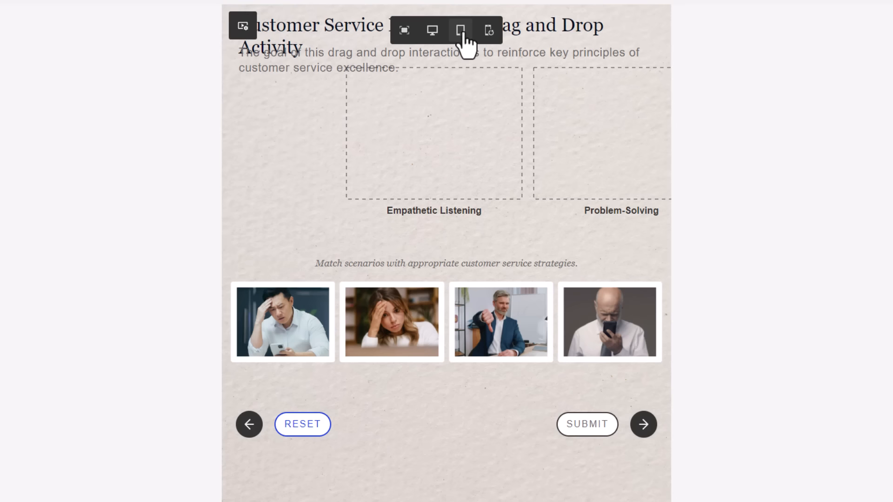
- View the tablet layout, scrolling the targets sideways, then switch to the phone layout
scroll("right", 3)
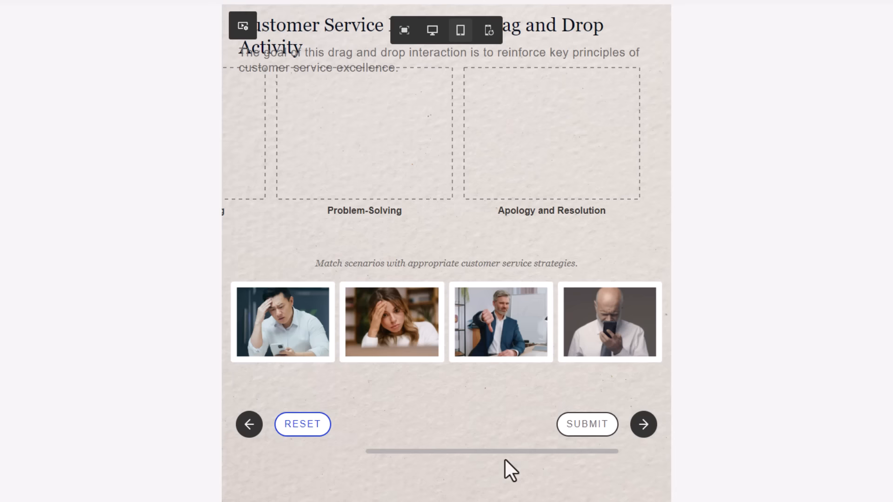
scroll("left", 3)
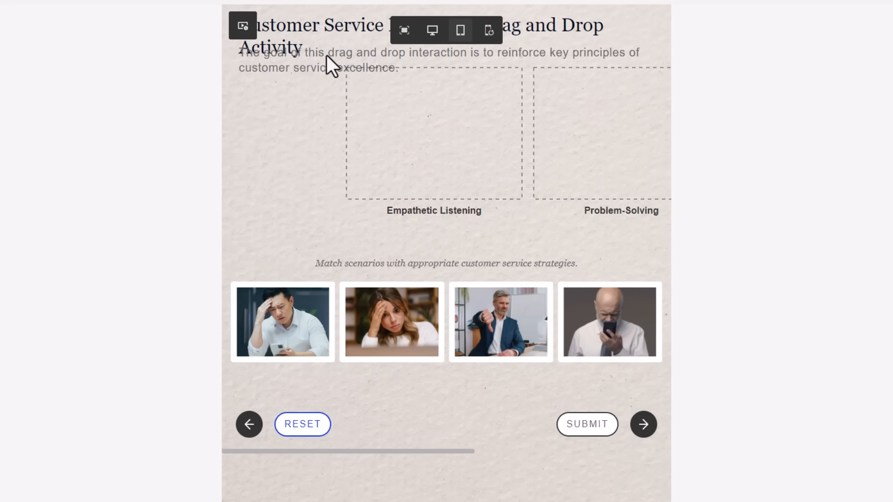
mouse_move(364, 65)
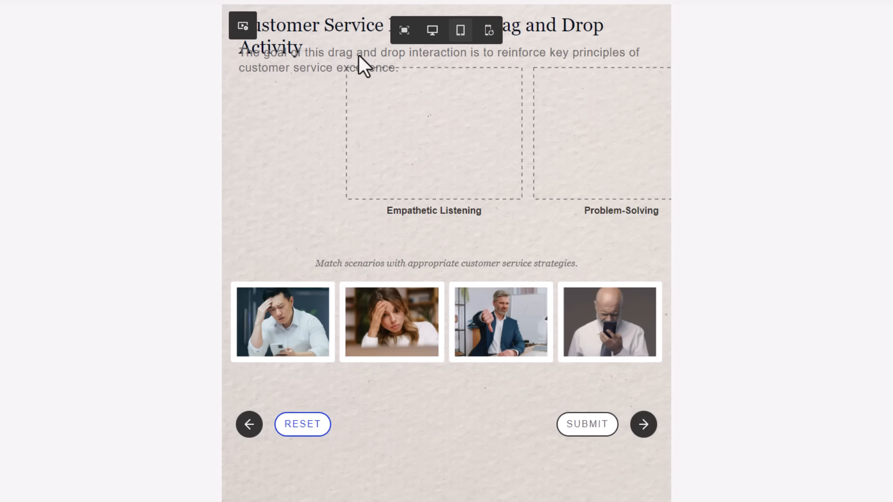
left_click(488, 30)
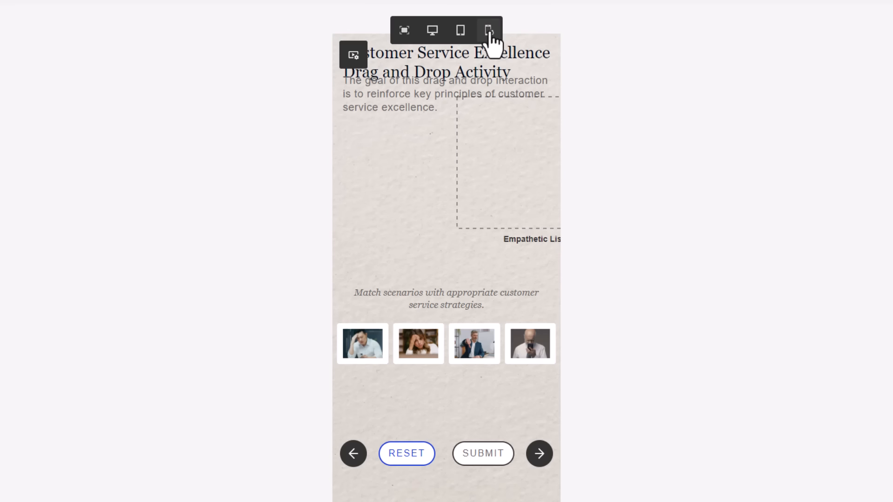
left_click(488, 29)
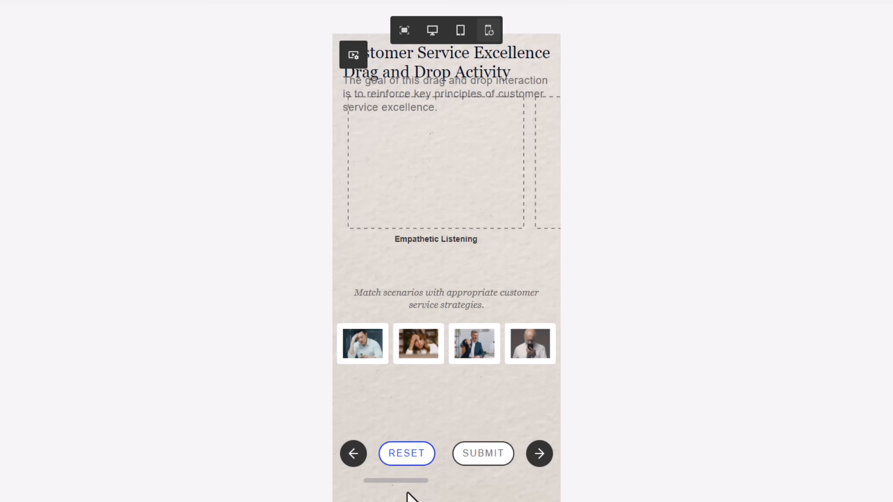